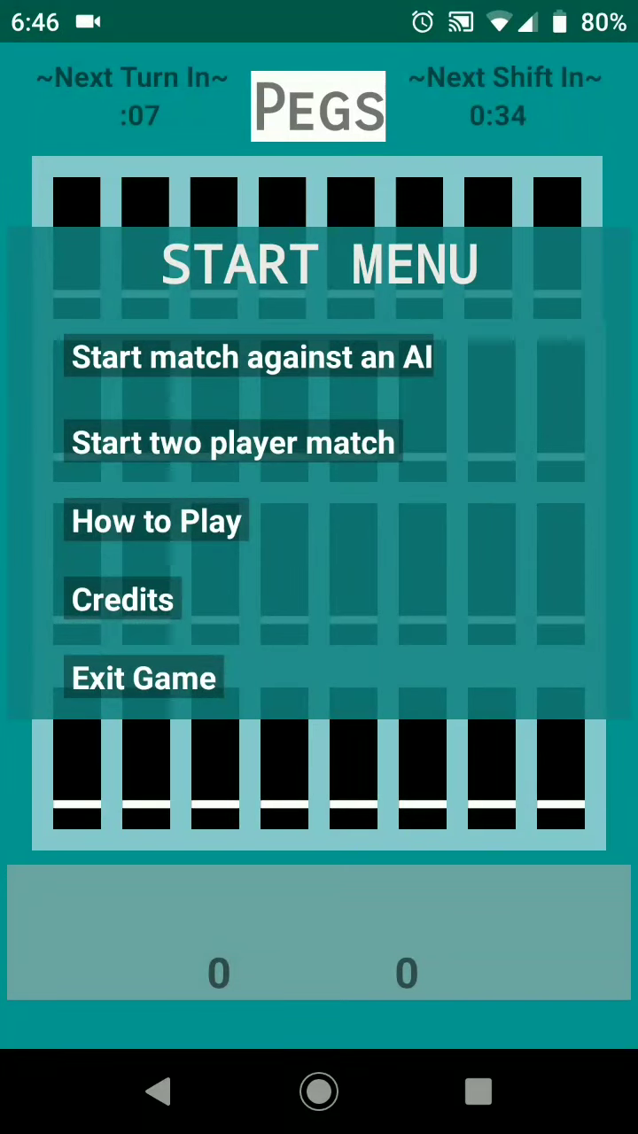
Begin an AI match with the difficulty slider at its lowest setting and launch play.
left_click(156, 521)
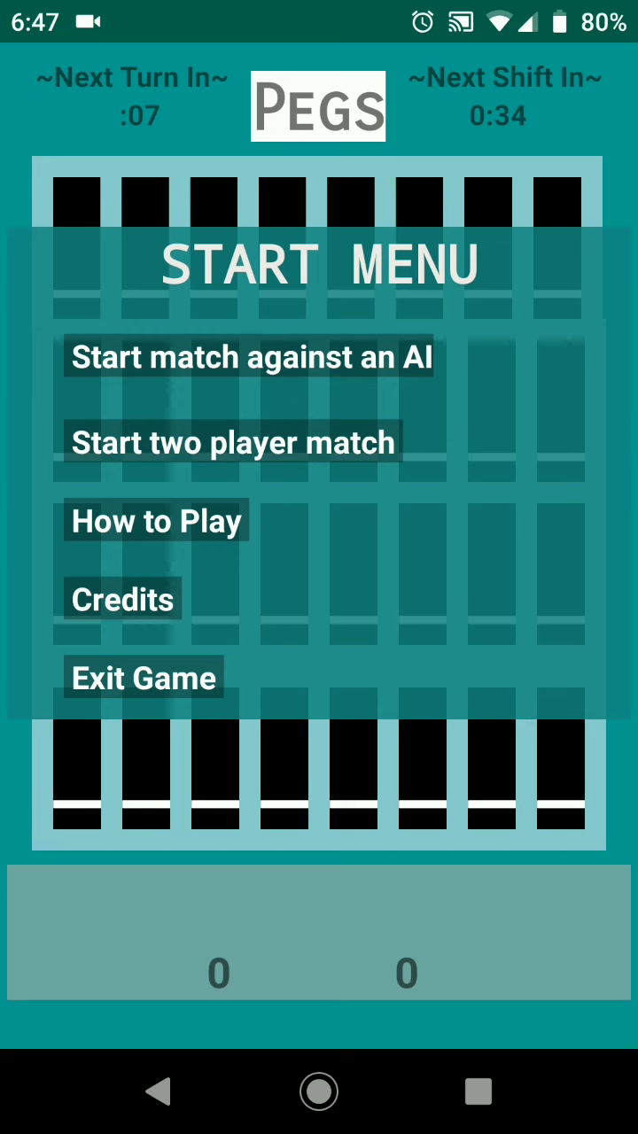
left_click(252, 358)
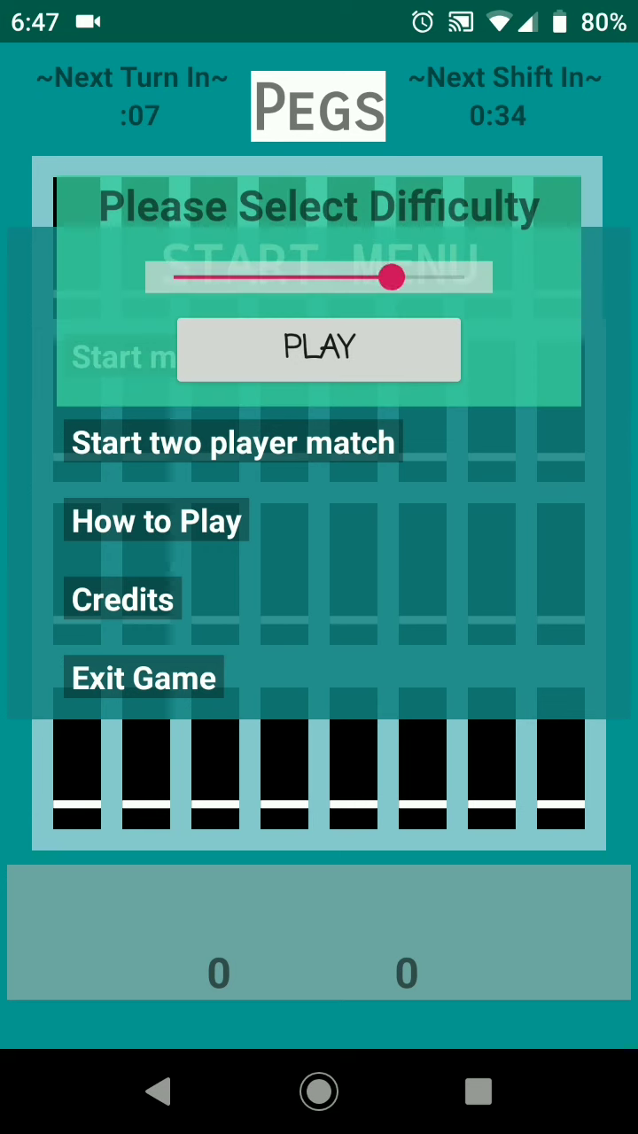
left_click_drag(393, 277, 174, 276)
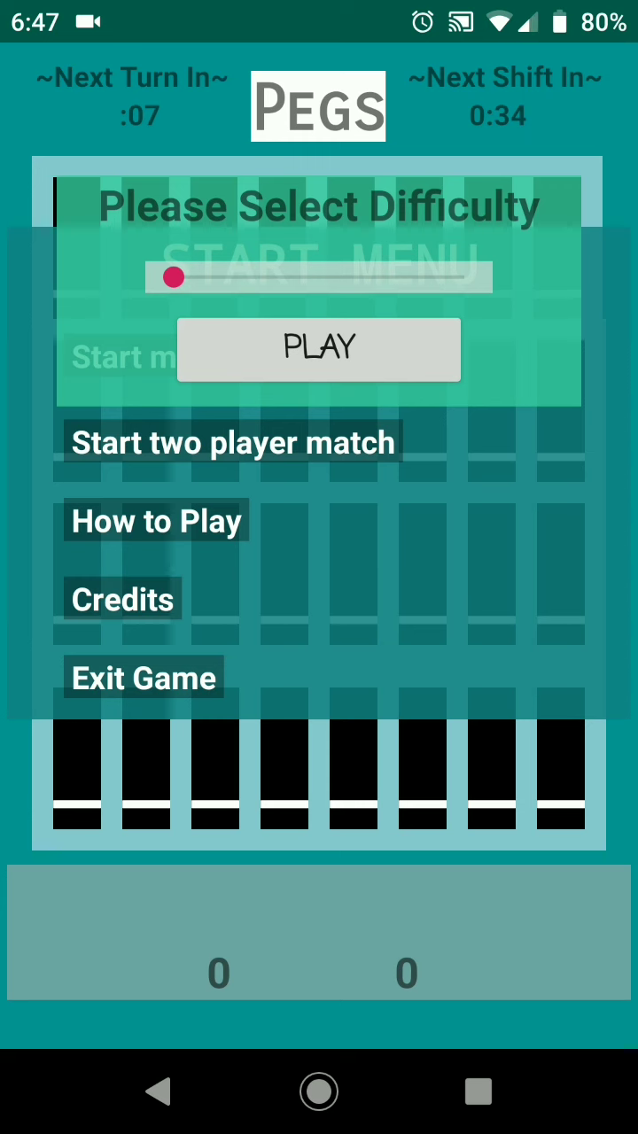
left_click(319, 349)
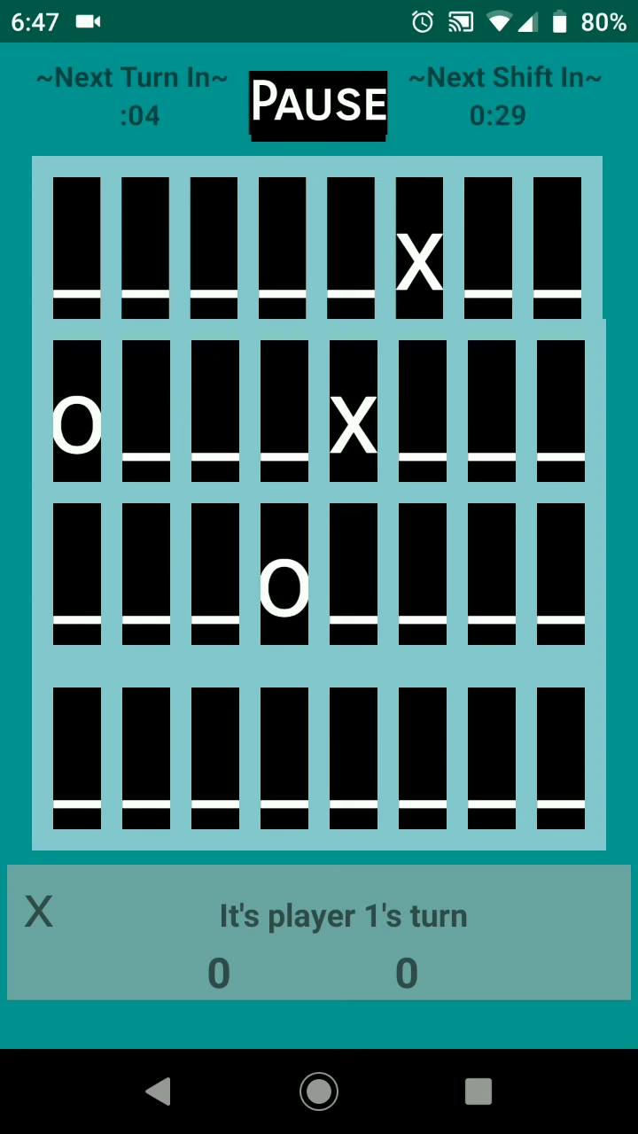
Place two X pegs on the board to take an early lead over the AI.
left_click(496, 425)
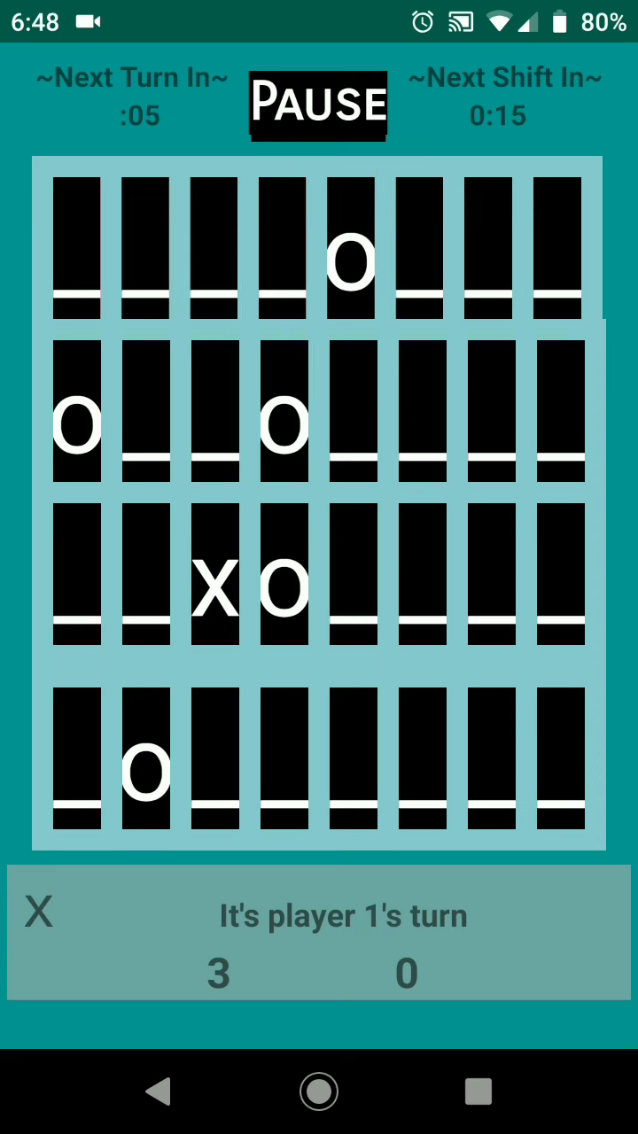
left_click(283, 770)
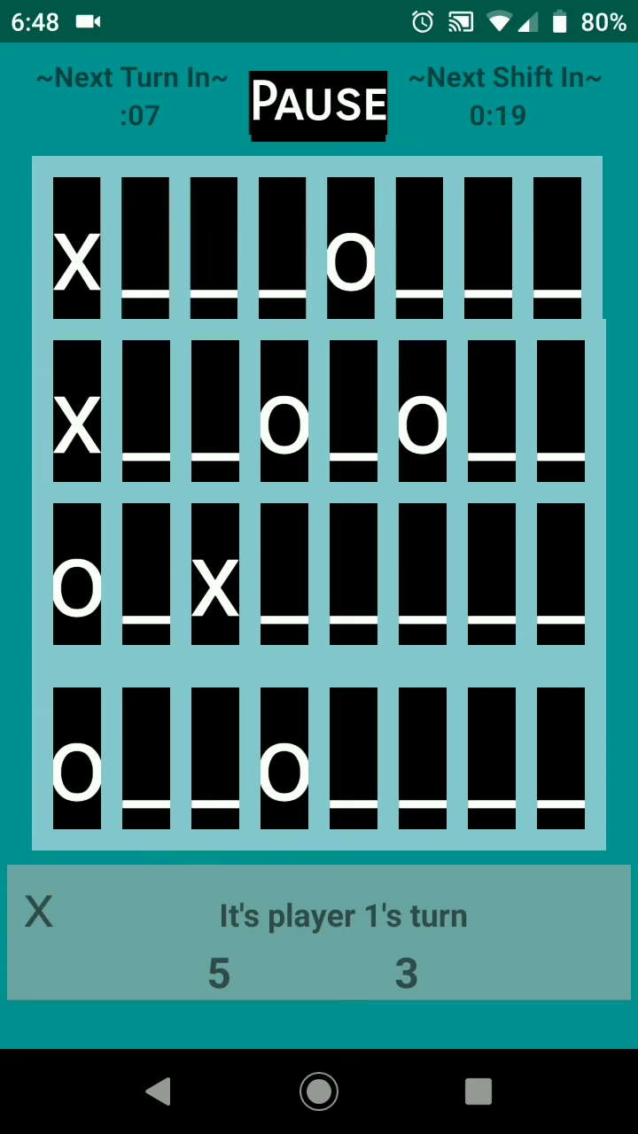
Place X pegs in row 3 slot 5, row 4 slot 5 and row 4 slot 6.
left_click(351, 588)
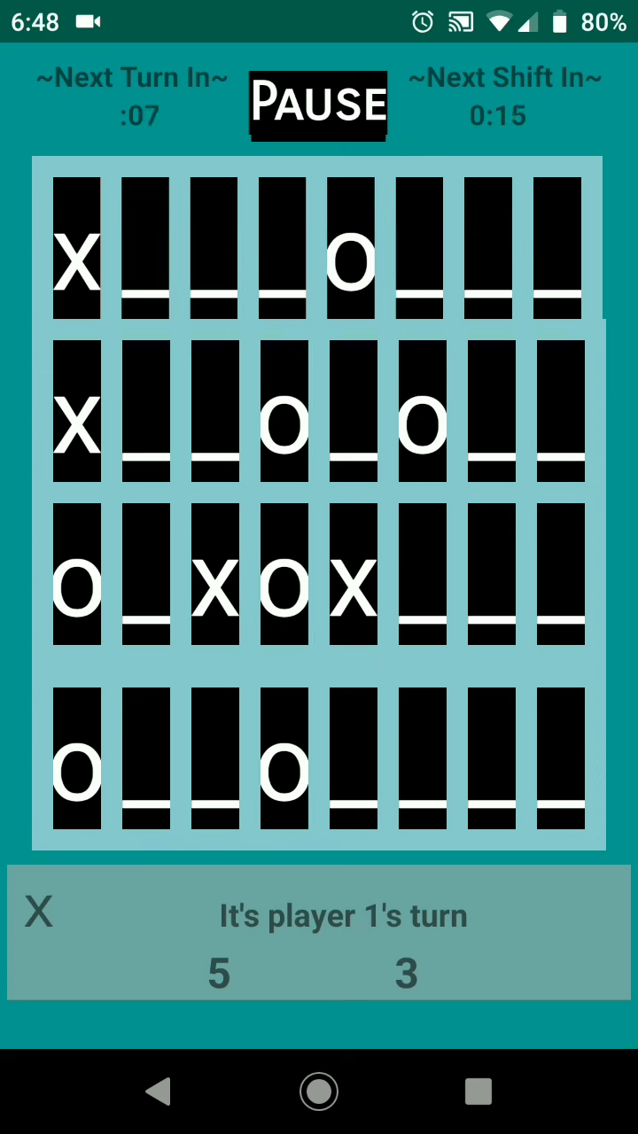
left_click(347, 767)
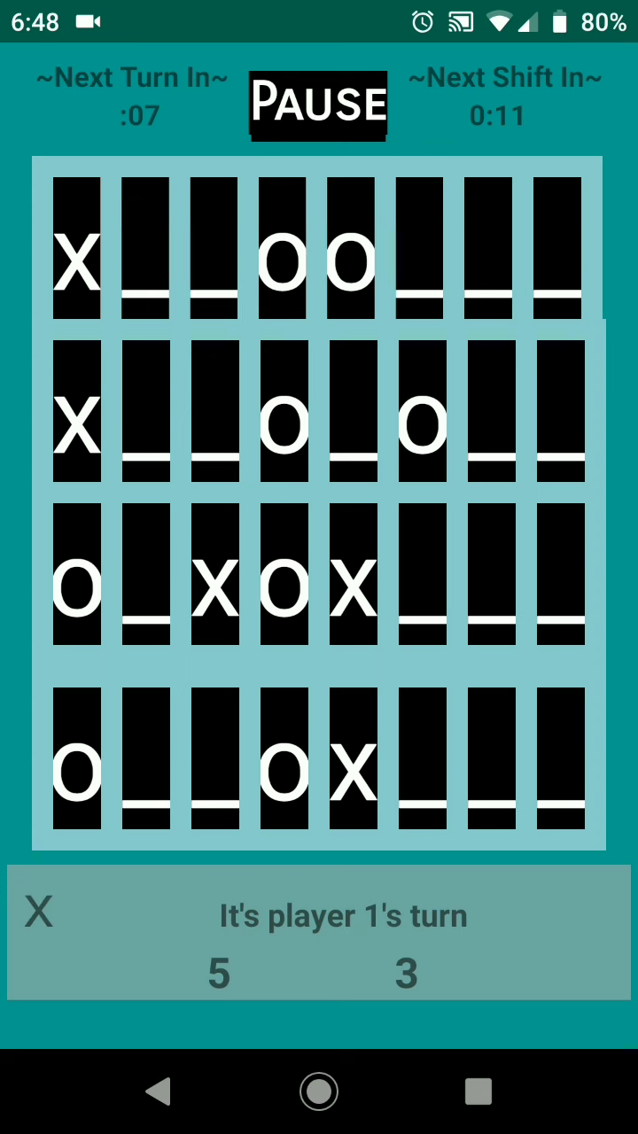
left_click(420, 770)
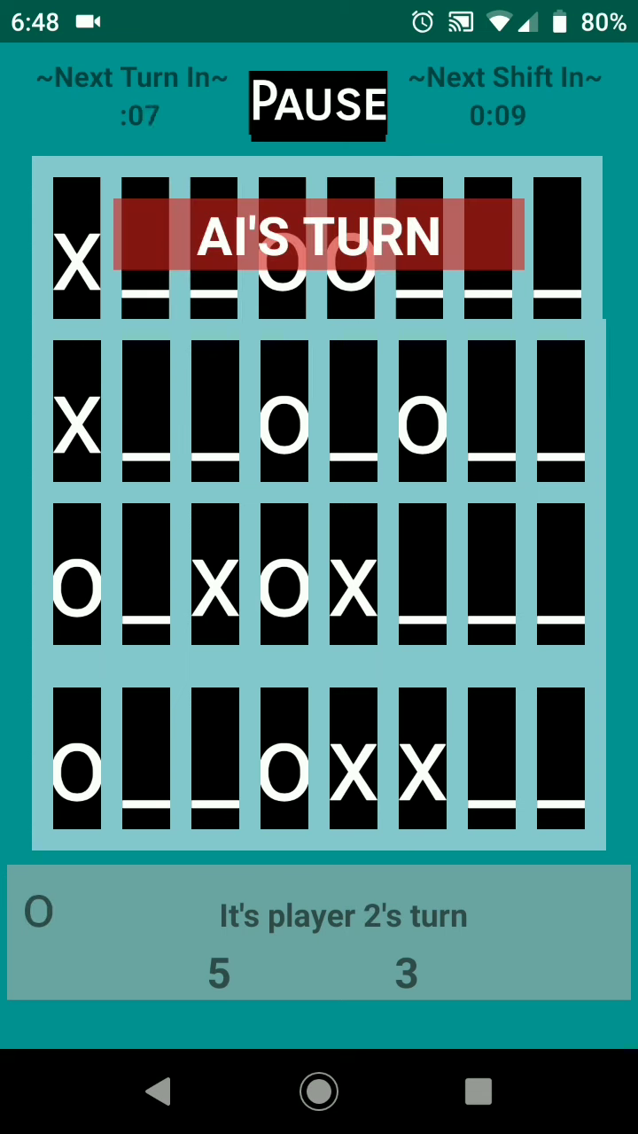